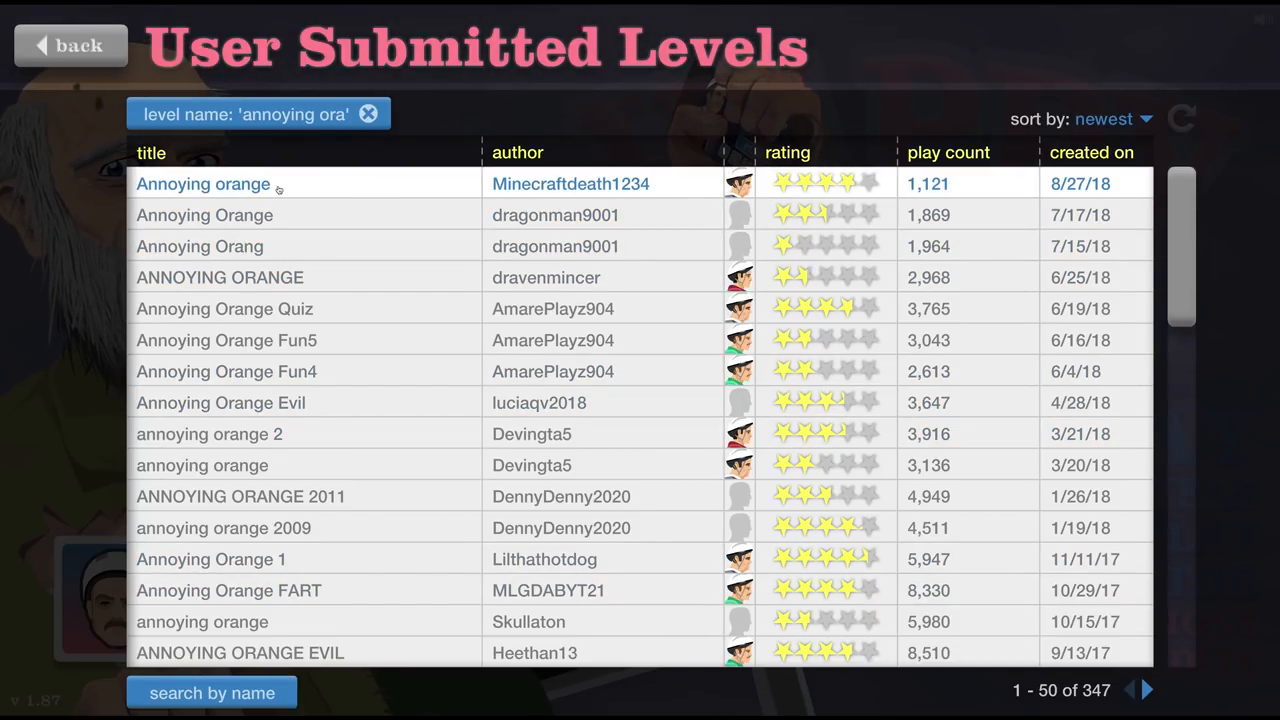
{"action": "left_click", "coordinate": [204, 184]}
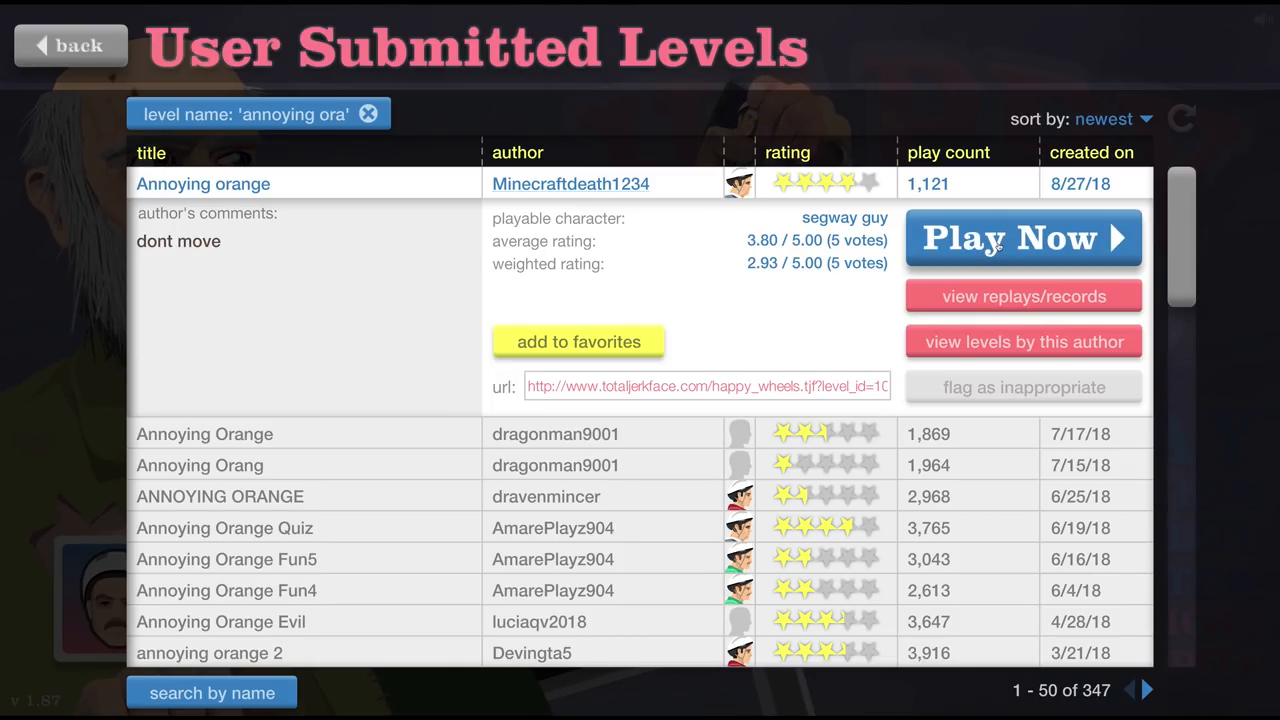
{"action": "left_click", "coordinate": [1024, 238]}
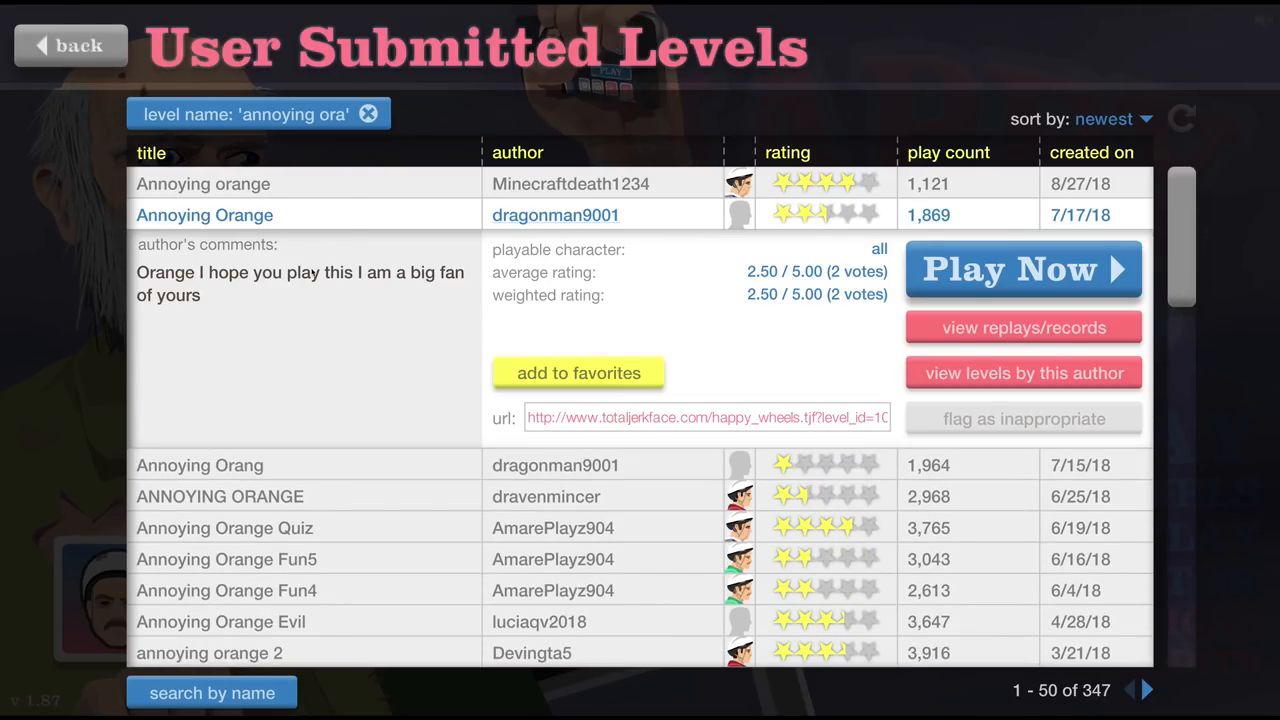
{"action": "left_click", "coordinate": [1022, 268]}
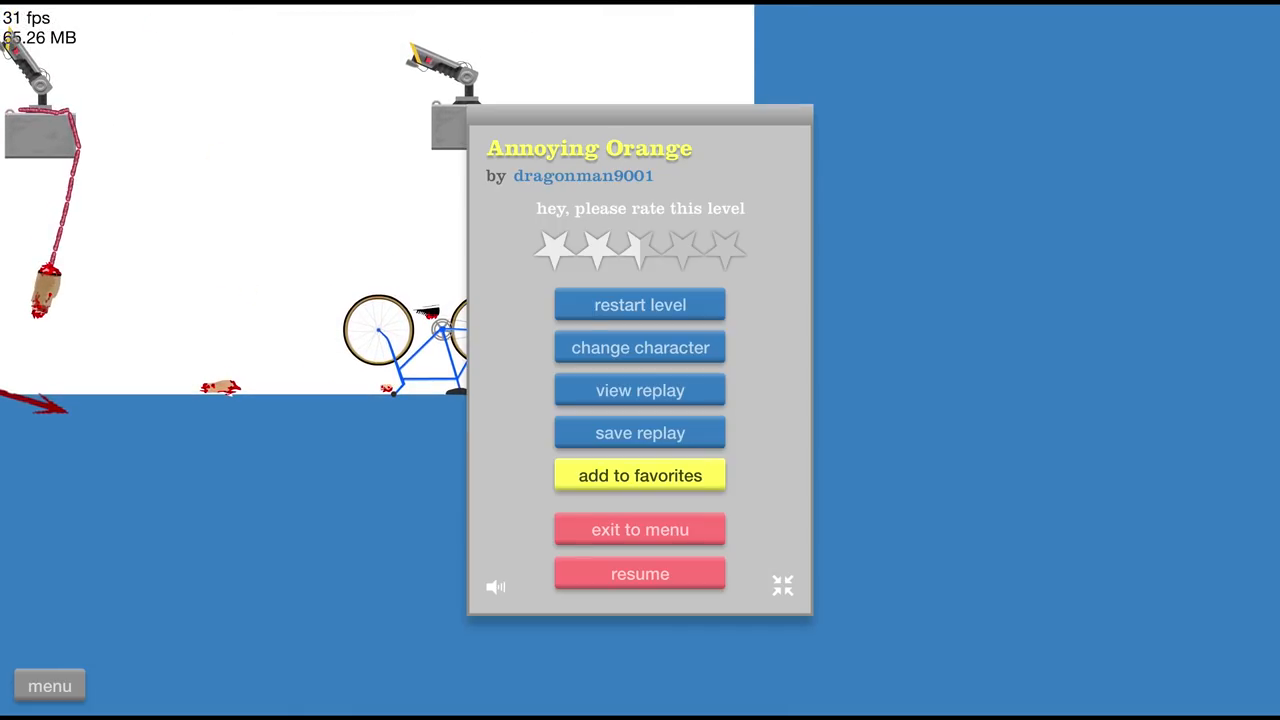
Step: Resume the level briefly, then exit to the results and show dravenmincer's 6/25/18 ANNOYING ORANGE details
{"action": "left_click", "coordinate": [640, 572]}
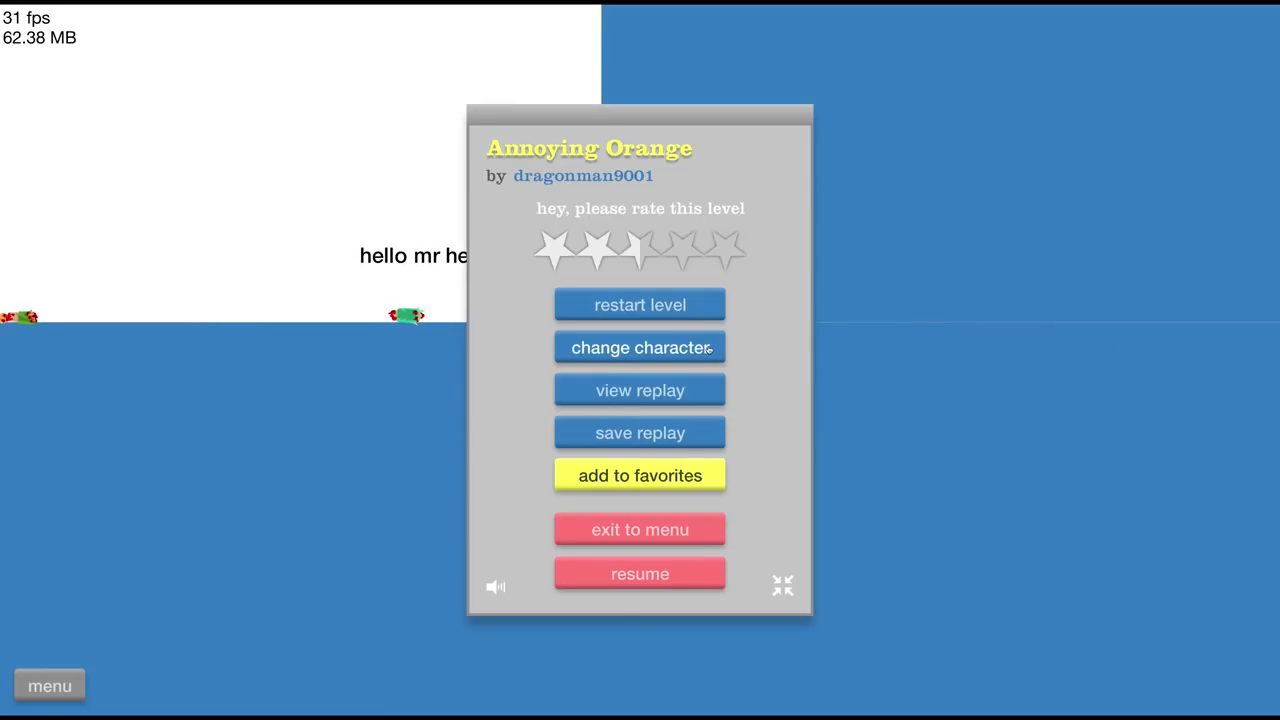
{"action": "left_click", "coordinate": [640, 572]}
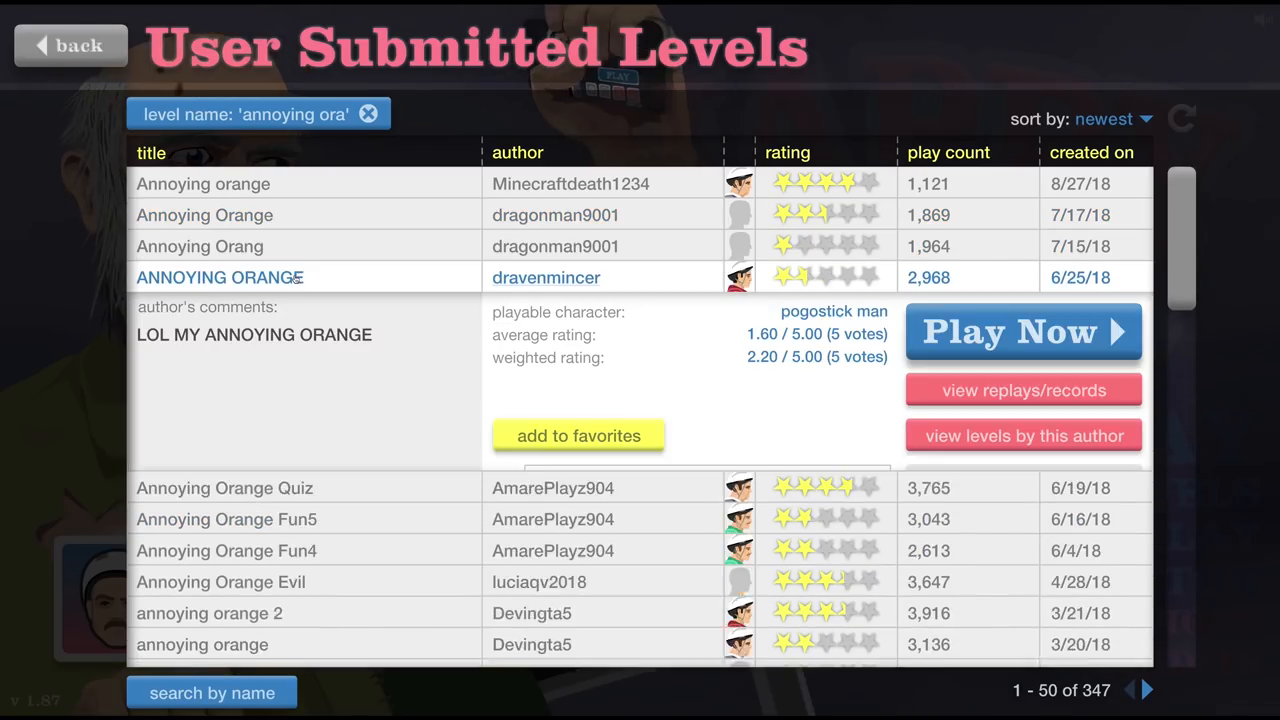
Step: Start dravenmincer's ANNOYING ORANGE level via Play Now and pause it
{"action": "left_click", "coordinate": [1024, 332]}
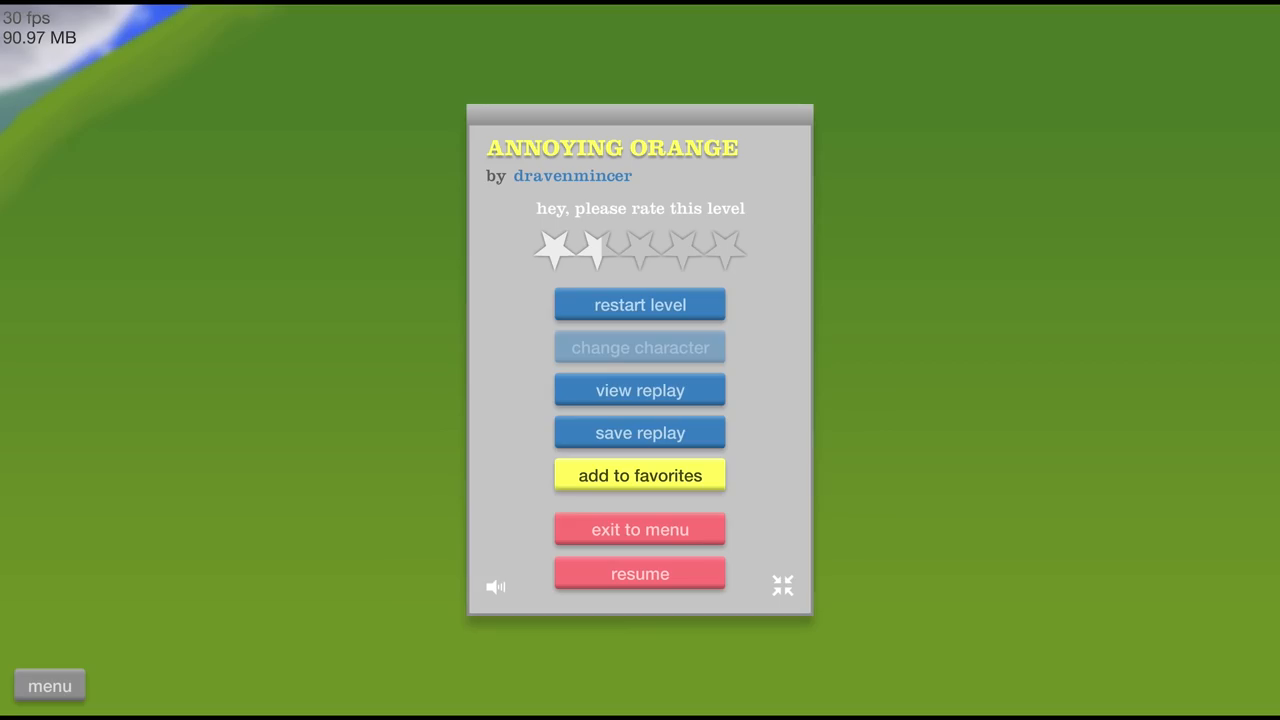
{"action": "left_click", "coordinate": [640, 572]}
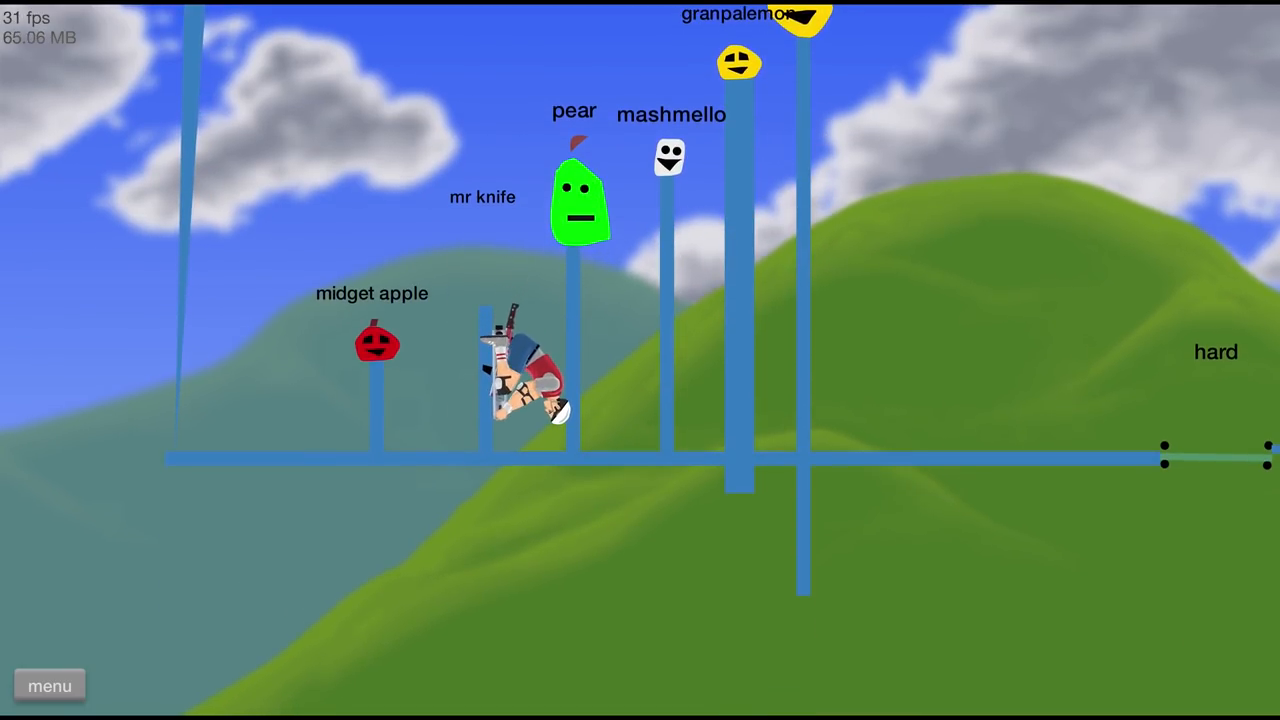
Step: Ride on to the fruit-character line-up in ANNOYING ORANGE, then pause with the menu button
{"action": "left_click", "coordinate": [48, 684]}
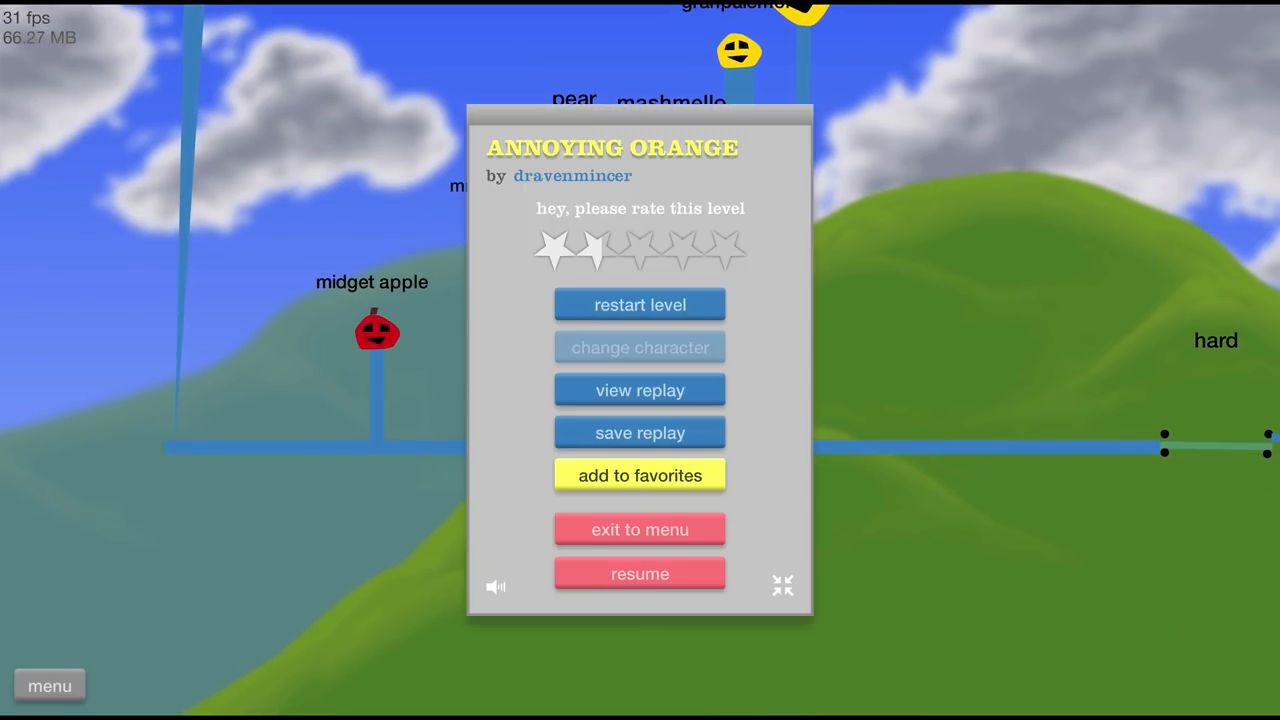
Step: Exit ANNOYING ORANGE and start AmarePlayz904's Annoying Orange Quiz, finishing it in 40.10 seconds
{"action": "left_click", "coordinate": [640, 572]}
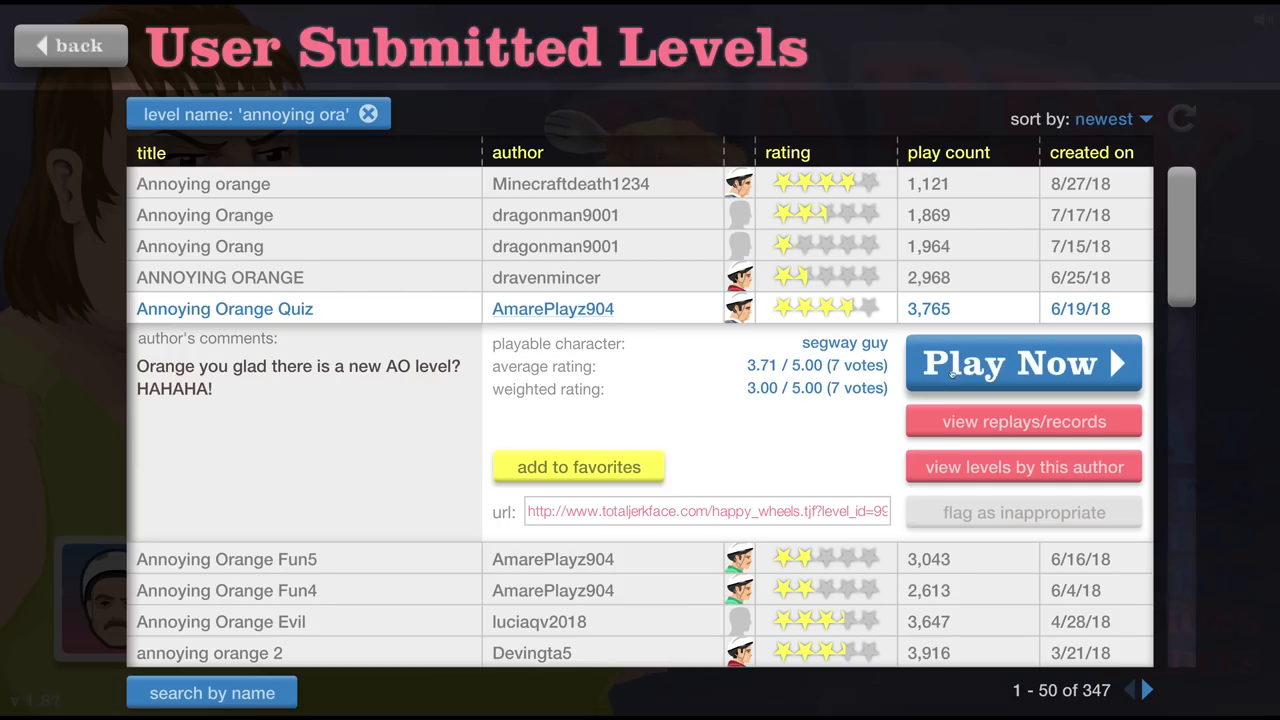
{"action": "left_click", "coordinate": [1024, 364]}
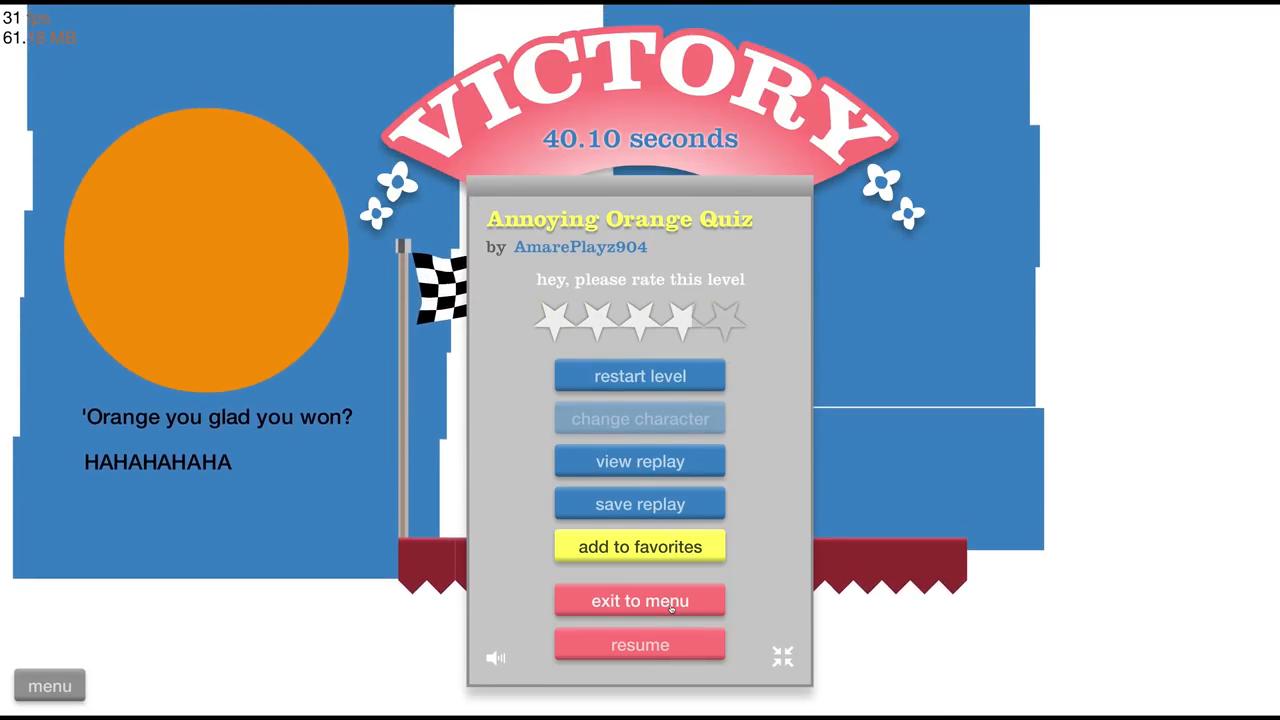
Step: Leave the Quiz, beat Annoying Orange Fun5 in 35.00 seconds, and return to the level list
{"action": "left_click", "coordinate": [640, 600]}
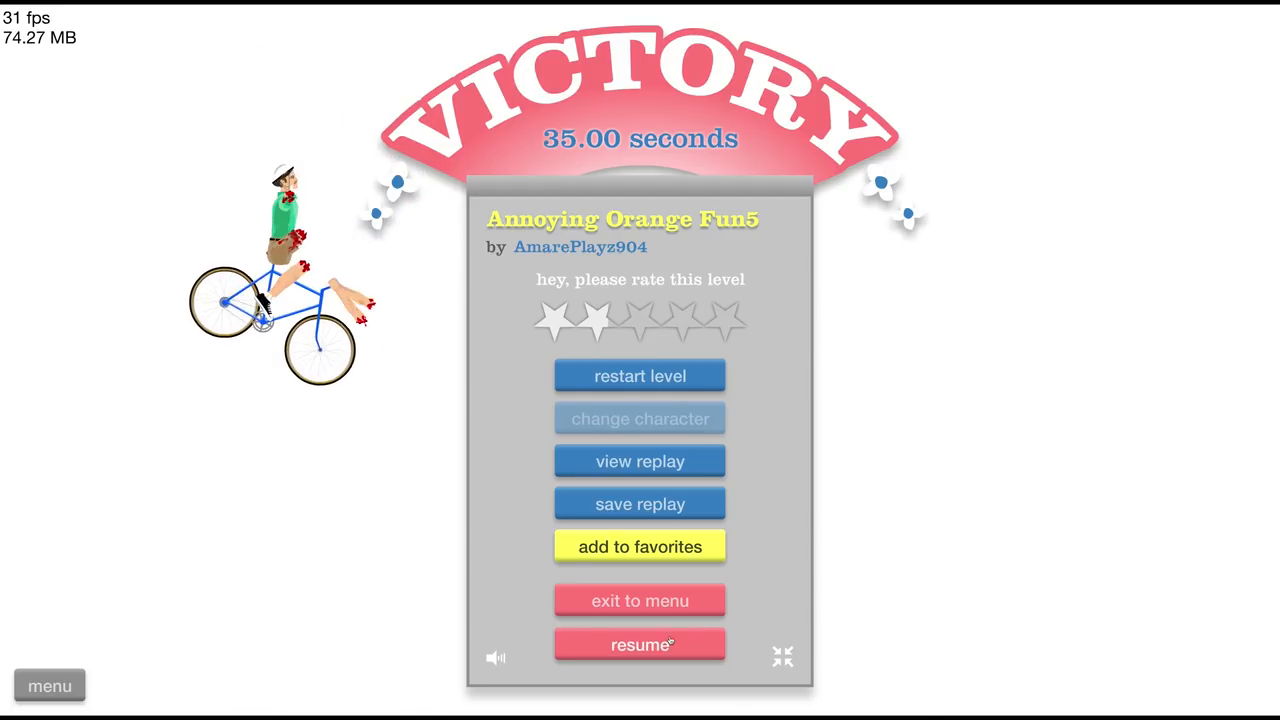
{"action": "left_click", "coordinate": [640, 600]}
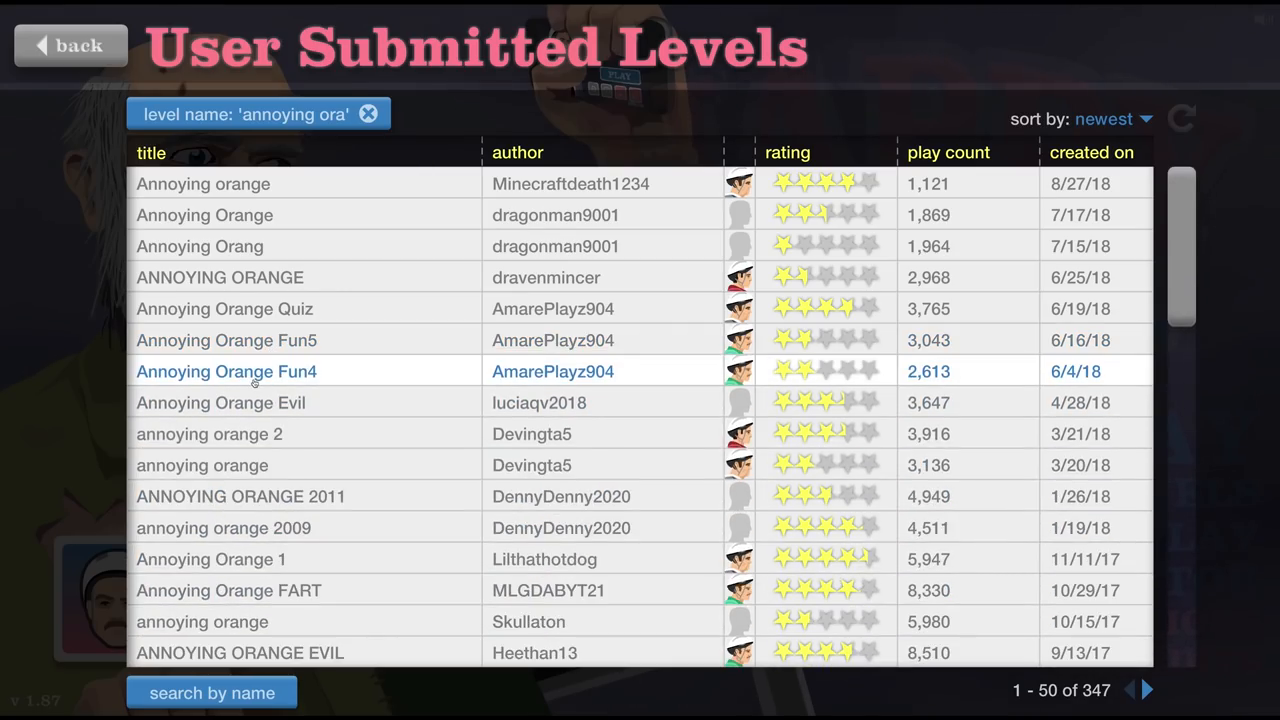
{"action": "left_click", "coordinate": [226, 370]}
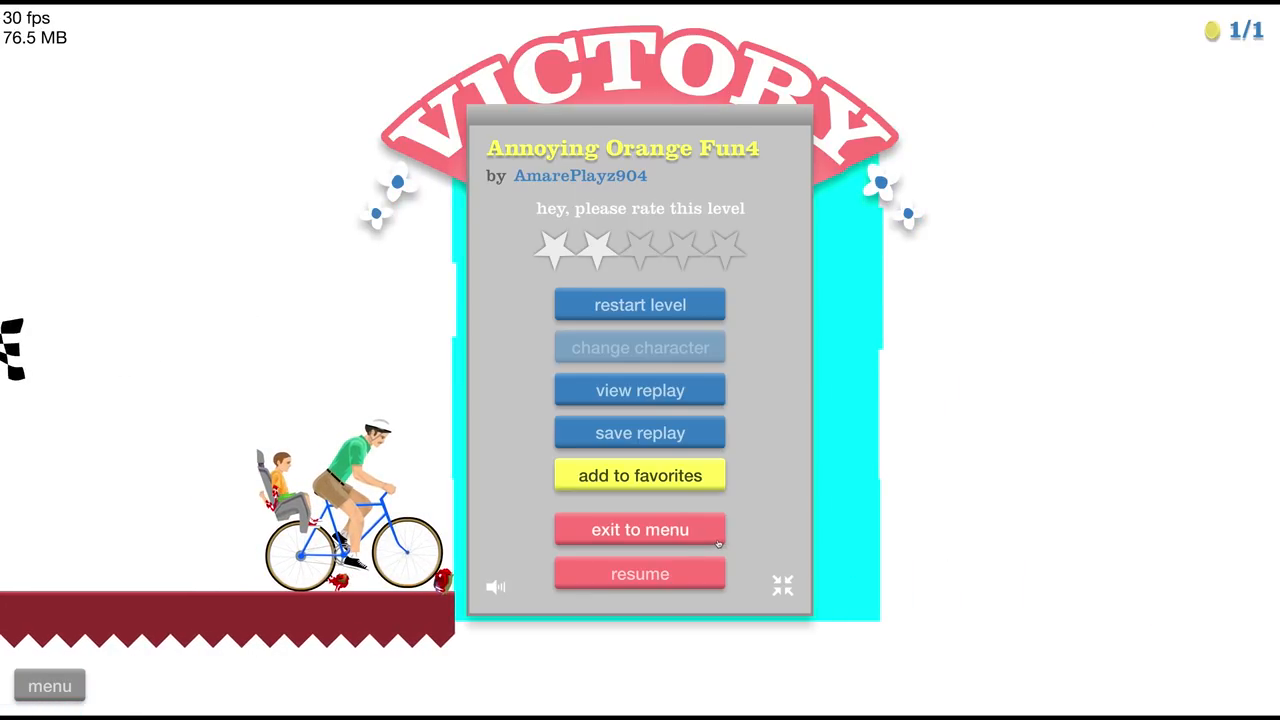
{"action": "left_click", "coordinate": [640, 528]}
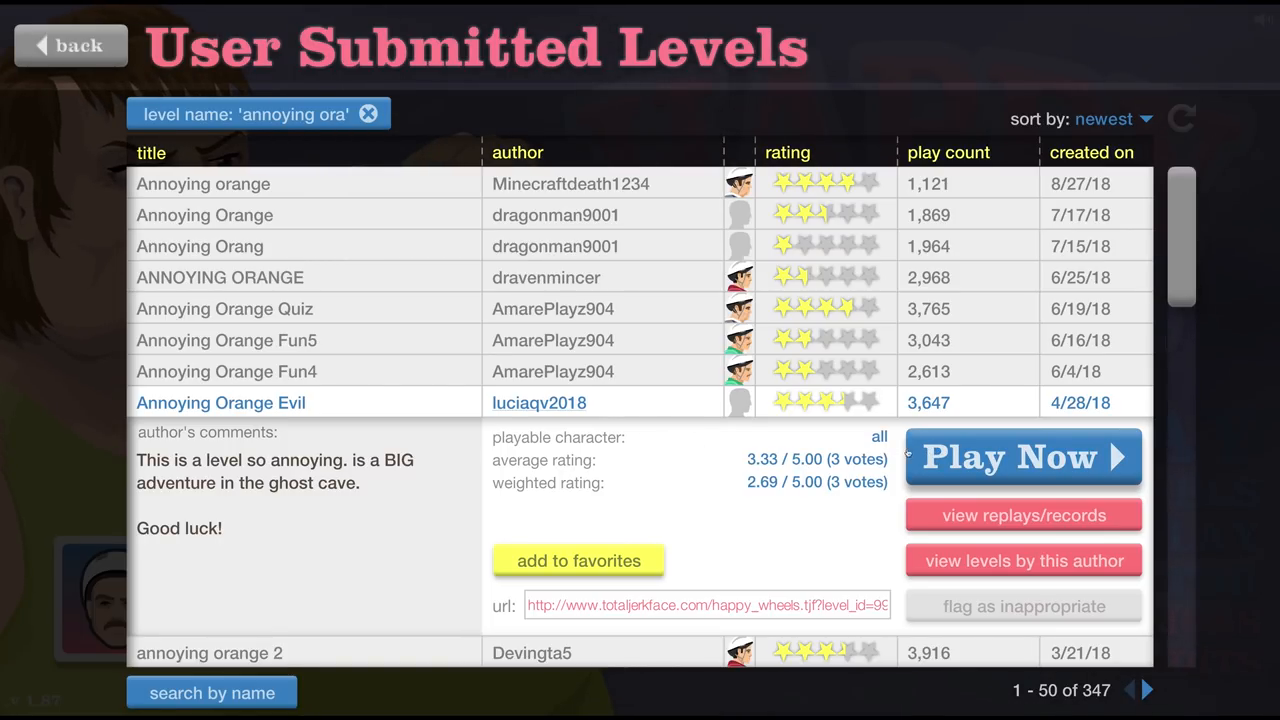
Step: Play luciaqv2018's Annoying Orange Evil to its victory screen at 39.20 seconds
{"action": "left_click", "coordinate": [1024, 456]}
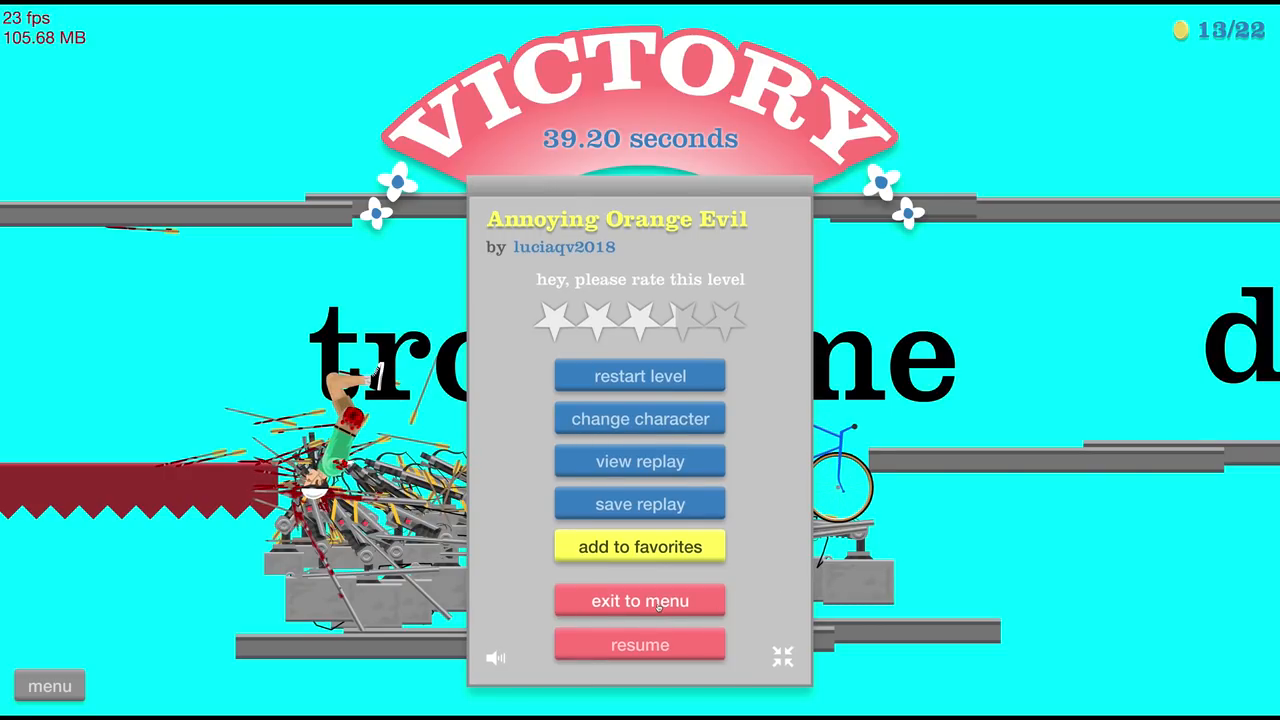
Step: Leave Evil, play Devingta5's annoying orange 2, then quit it back to the level list
{"action": "left_click", "coordinate": [640, 600]}
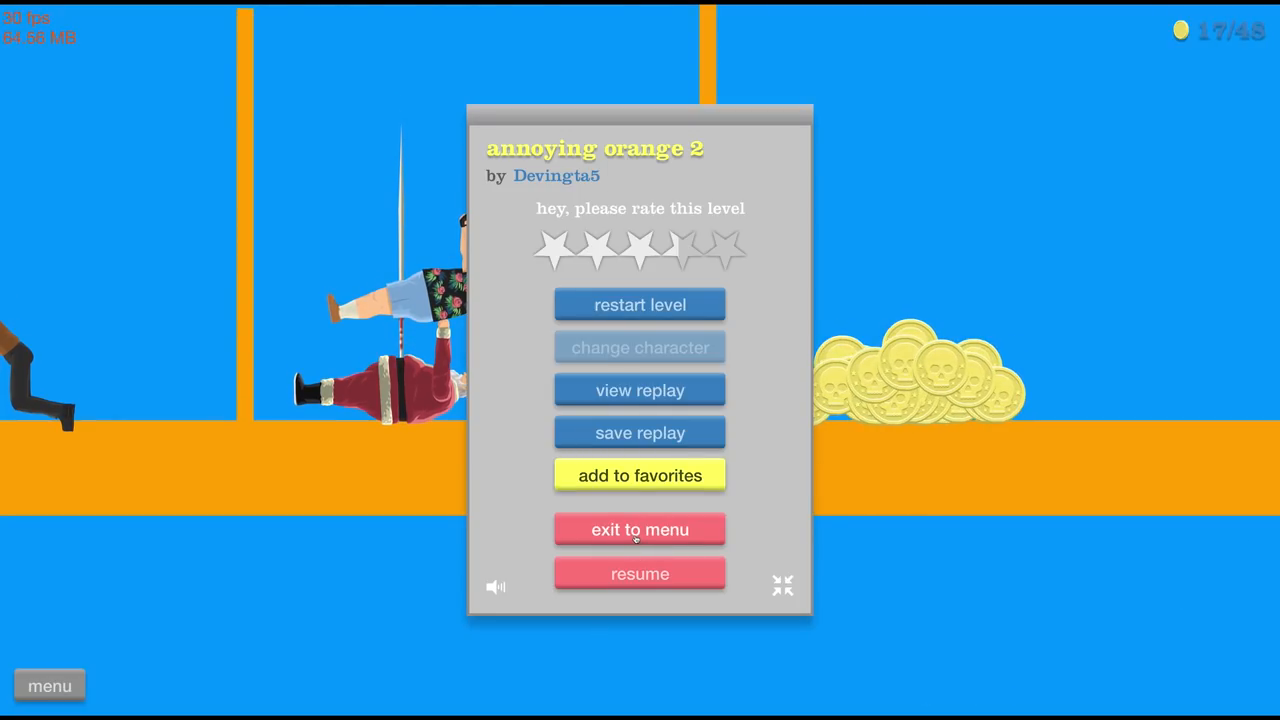
{"action": "left_click", "coordinate": [640, 528]}
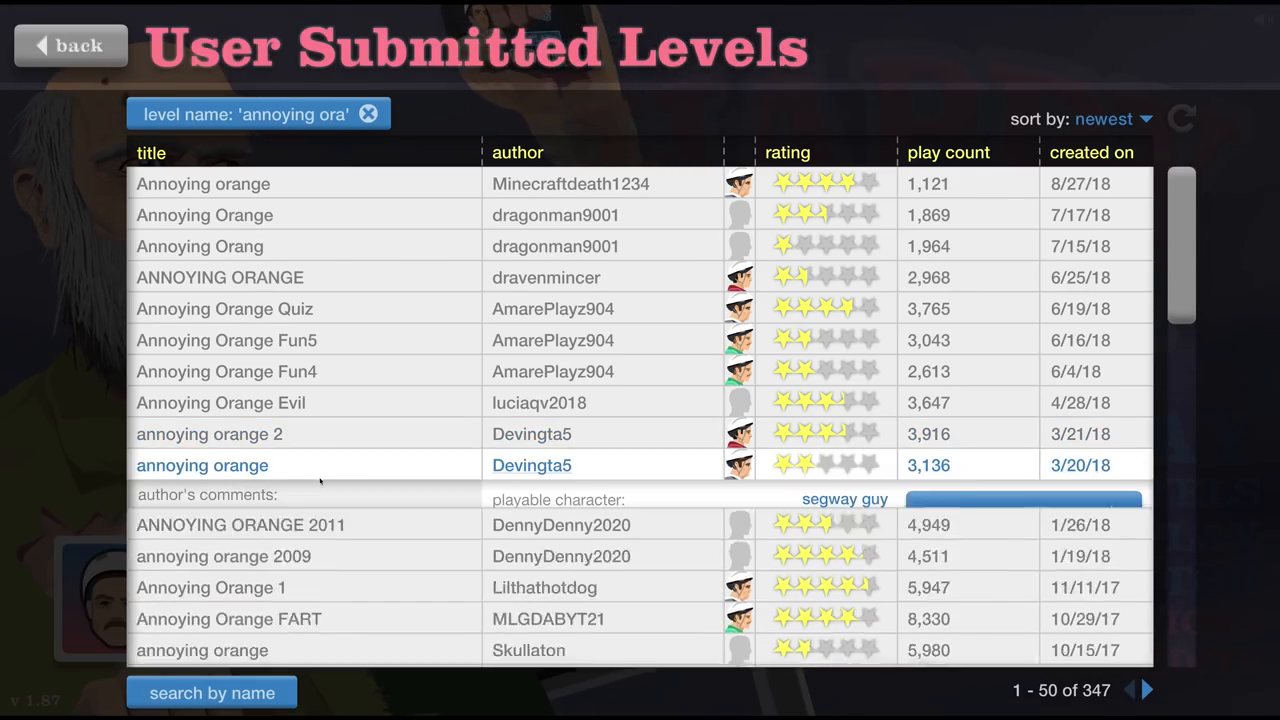